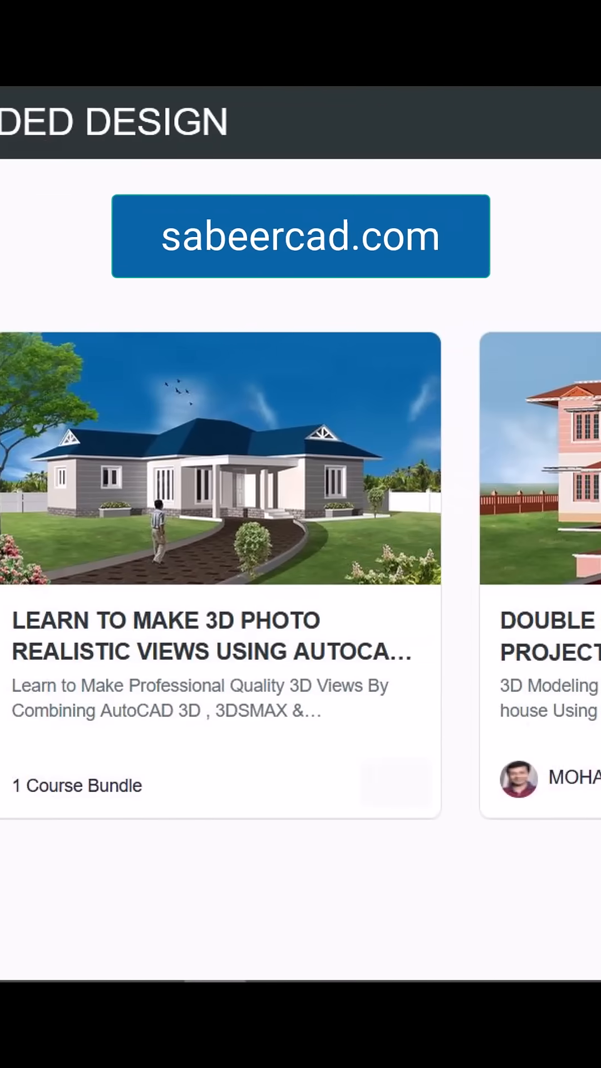
- Load ADD TO BLOCK.lsp and choose Always Load in the security warning
{"action": "scroll", "scroll_direction": "left", "scroll_amount": 3}
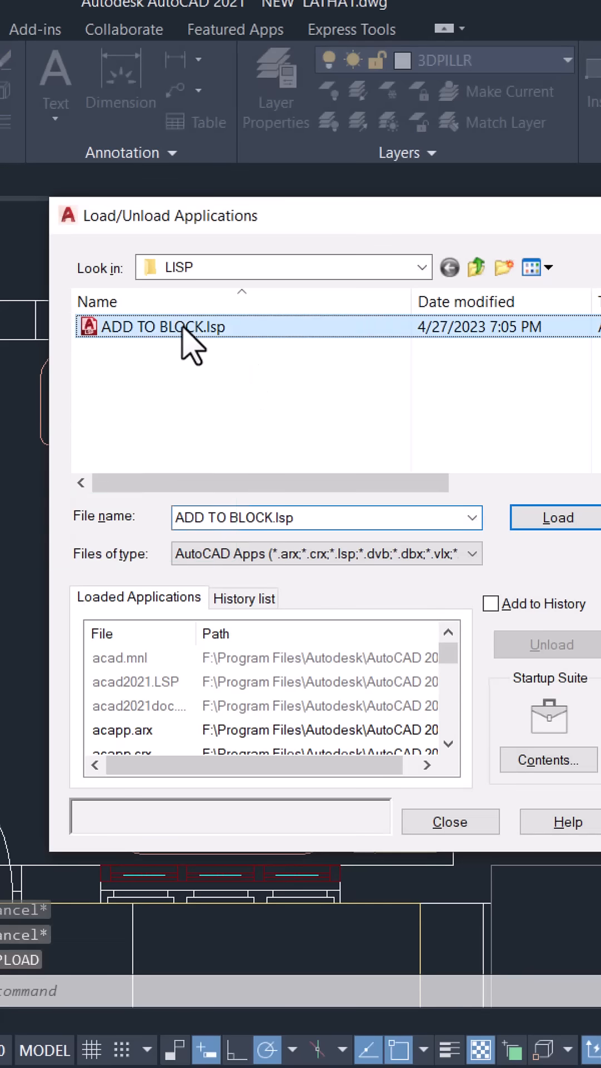
{"action": "left_click", "coordinate": [557, 517]}
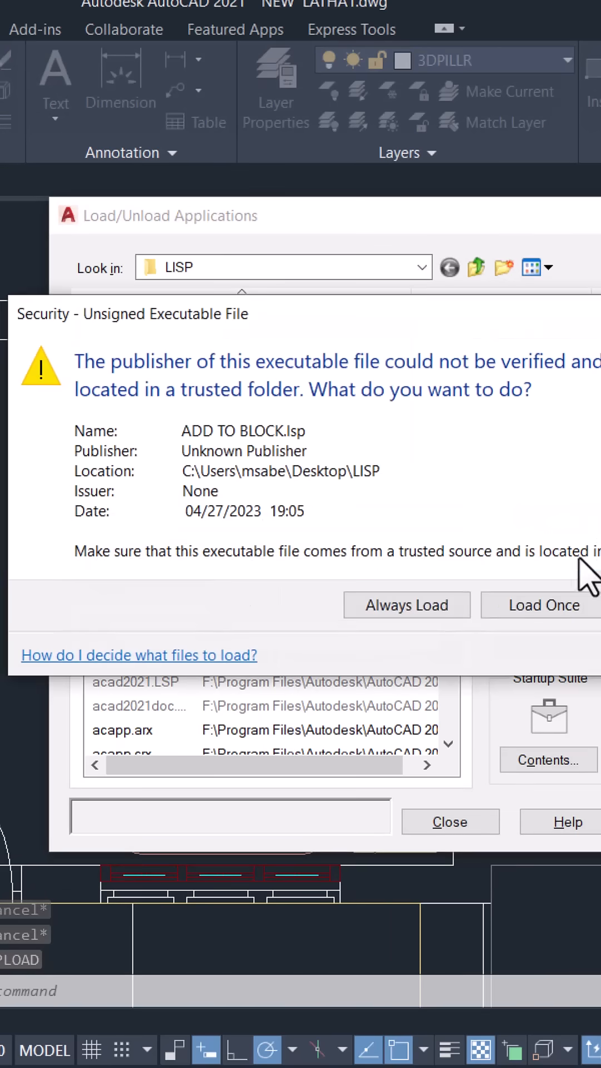
{"action": "mouse_move", "coordinate": [406, 605]}
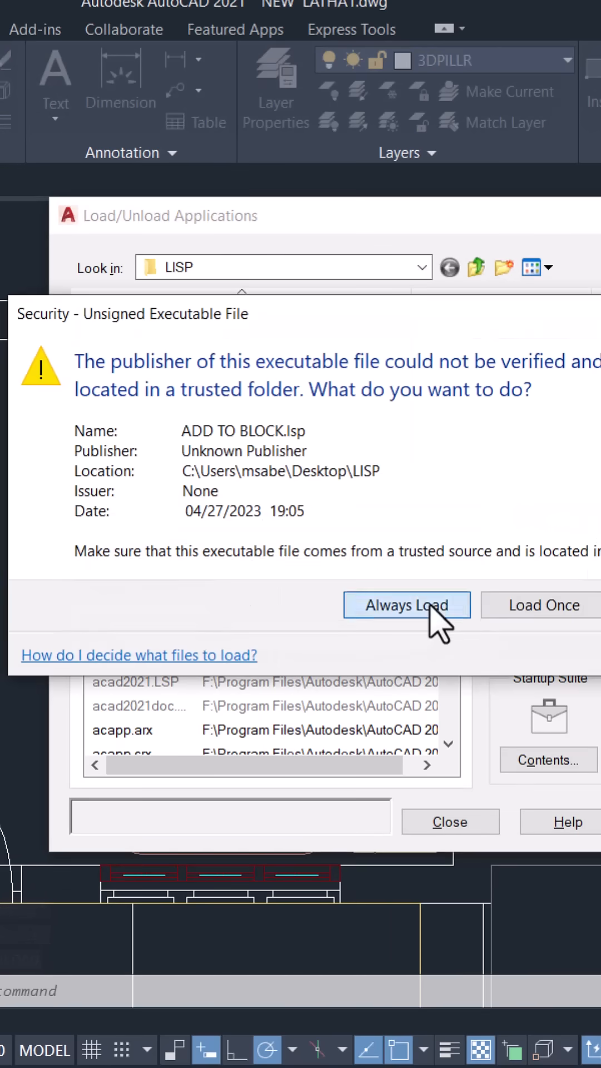
{"action": "left_click", "coordinate": [406, 604]}
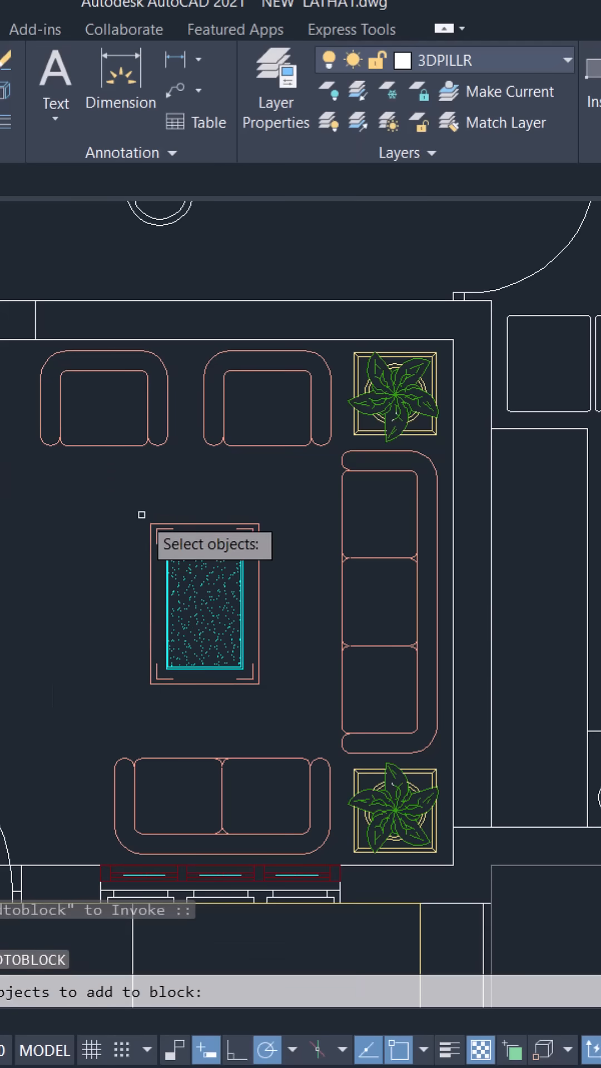
- With ATOBLOCK running, select the tea table as the object to add
{"action": "left_click", "coordinate": [203, 609]}
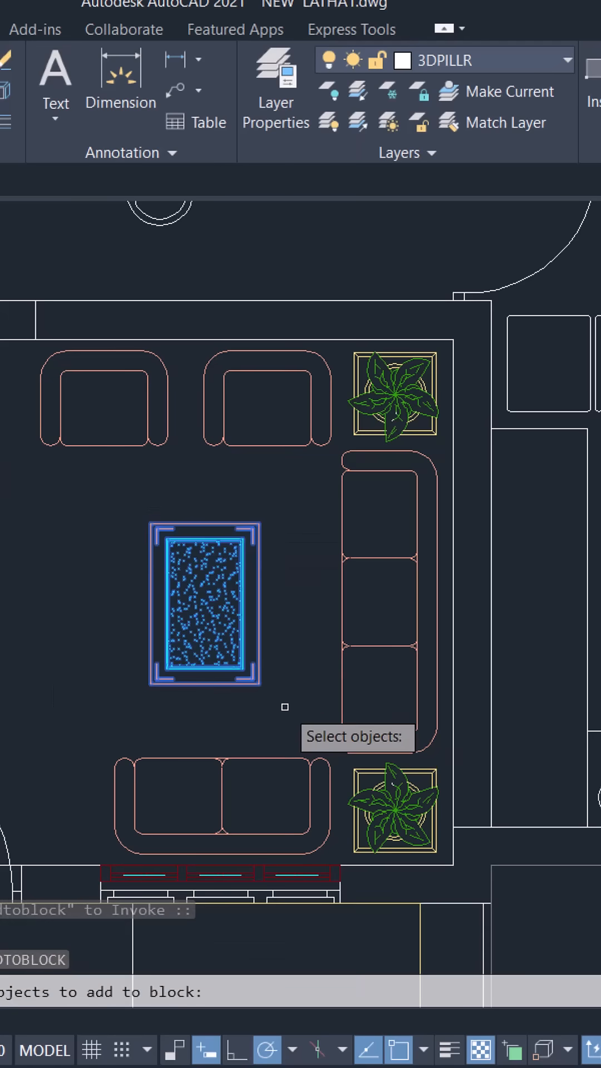